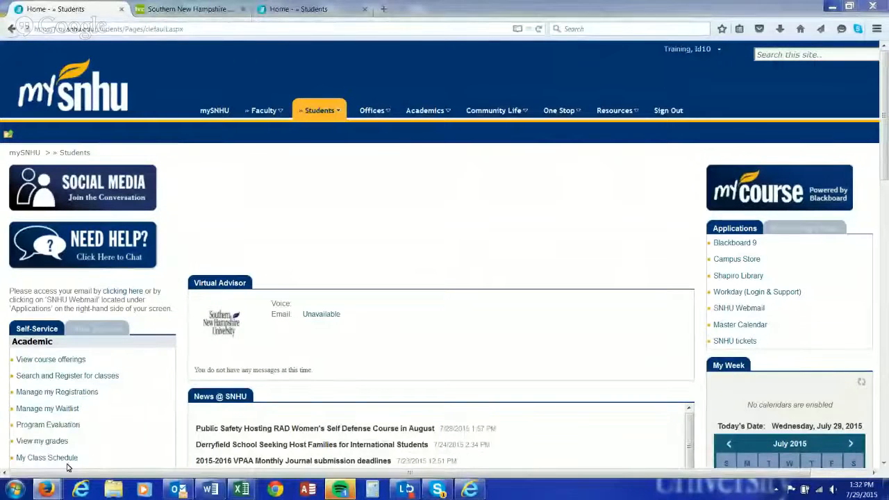
Go to My Class Schedule from the Students self-service links.
{"action": "left_click", "coordinate": [47, 458]}
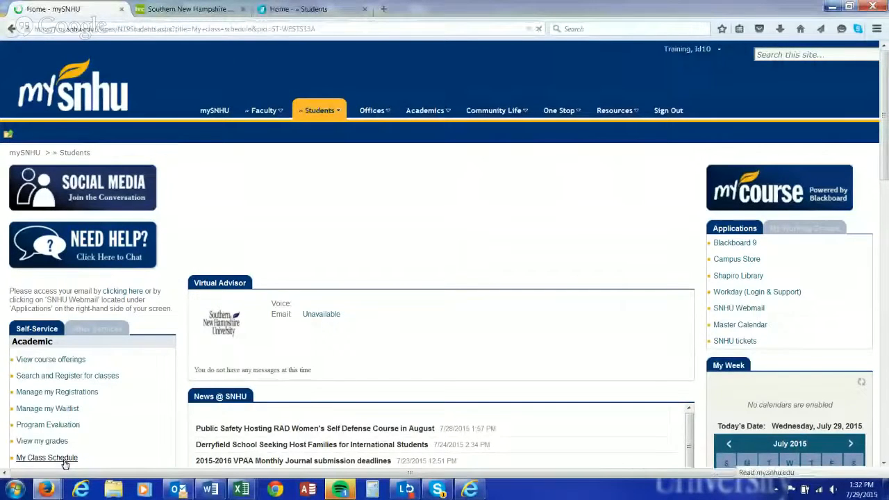
{"action": "left_click", "coordinate": [47, 457]}
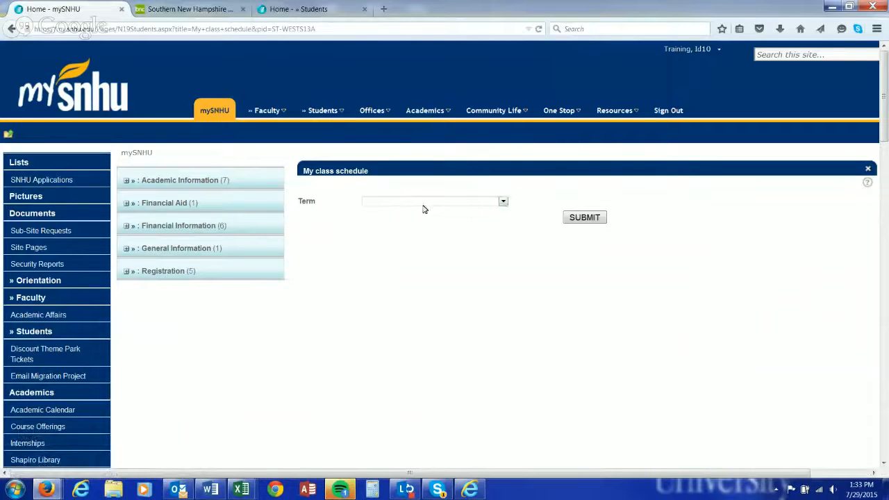
Choose the 15FADAY Fall 2015 Undergrad term for the schedule.
{"action": "left_click", "coordinate": [503, 200]}
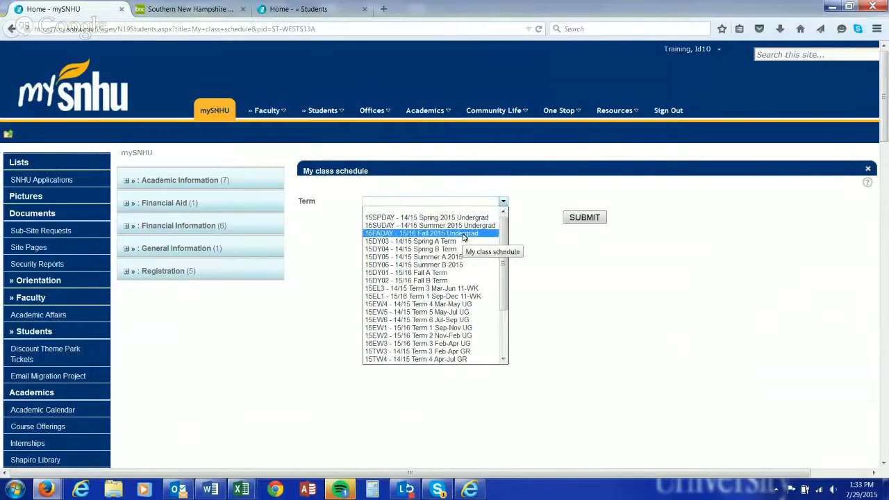
{"action": "left_click", "coordinate": [583, 216]}
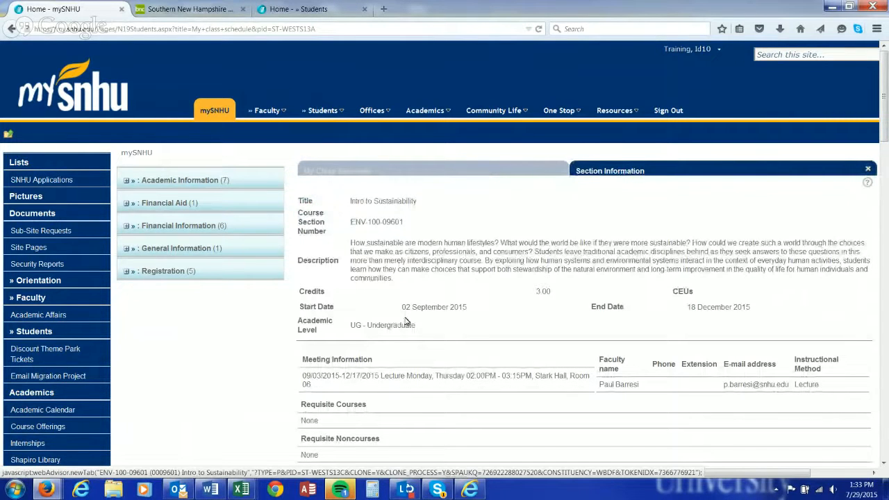
Follow the course's textbook link to the bookstore page for Feathered River Across the Sky.
{"action": "scroll", "scroll_direction": "down", "scroll_amount": 3}
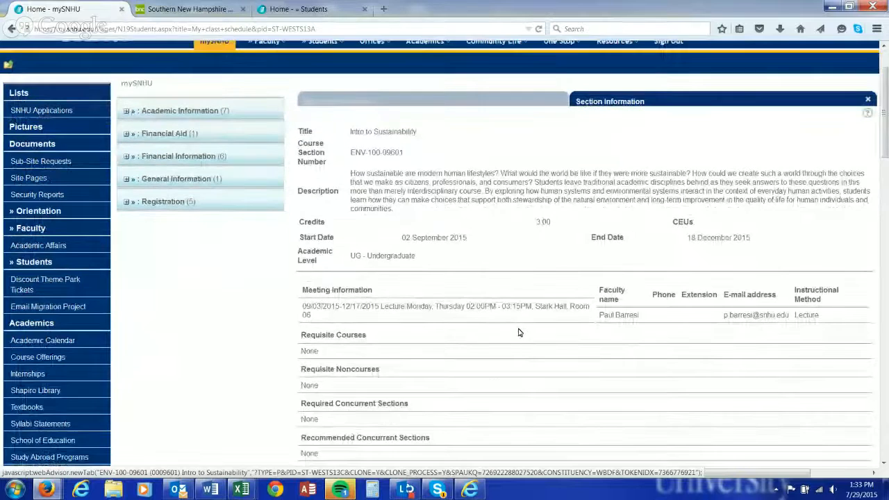
{"action": "double_click", "coordinate": [724, 238]}
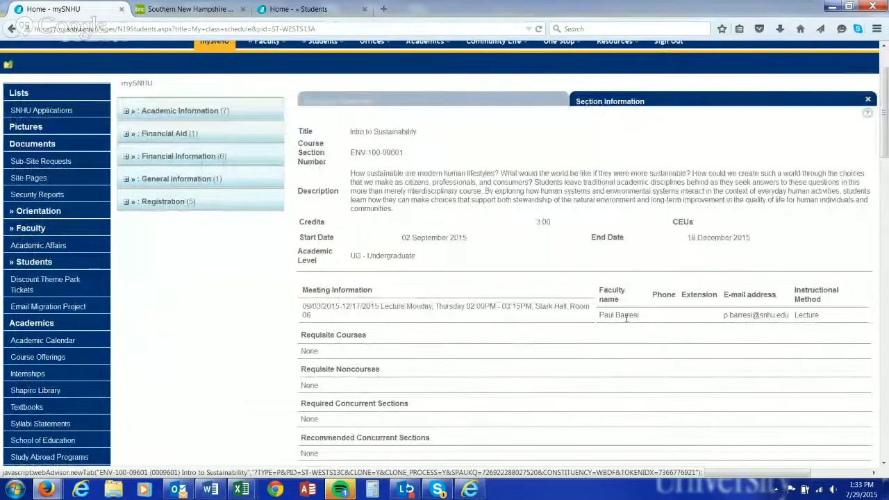
{"action": "scroll", "scroll_direction": "down", "scroll_amount": 3}
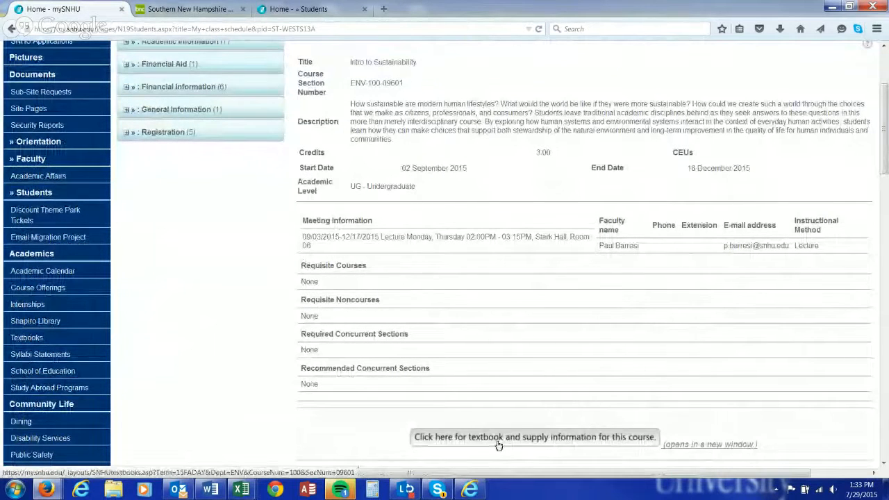
{"action": "mouse_move", "coordinate": [498, 442]}
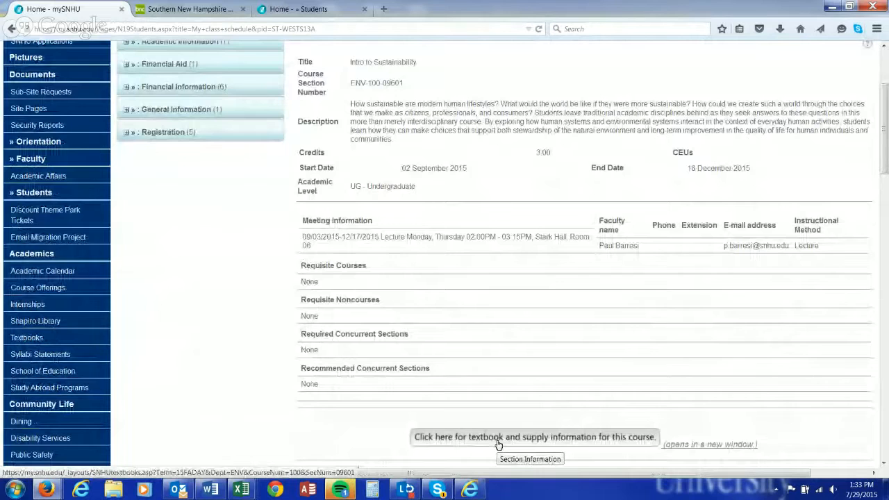
{"action": "mouse_move", "coordinate": [489, 443]}
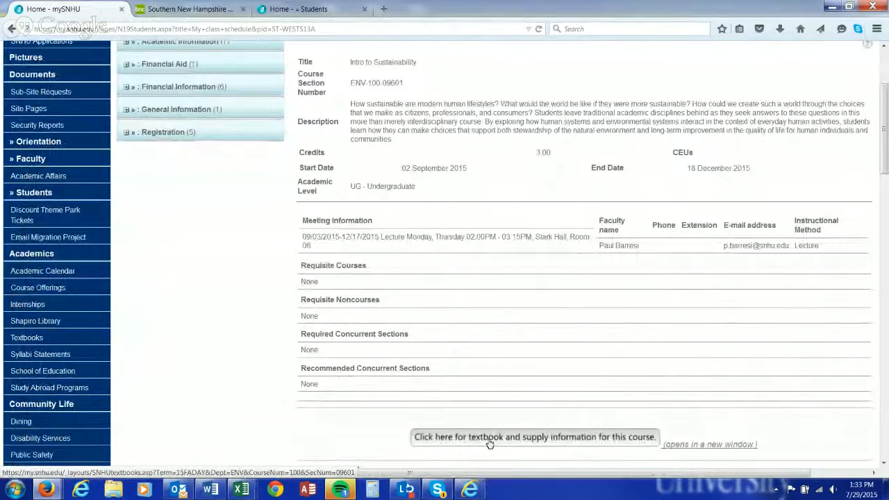
{"action": "left_click", "coordinate": [534, 436]}
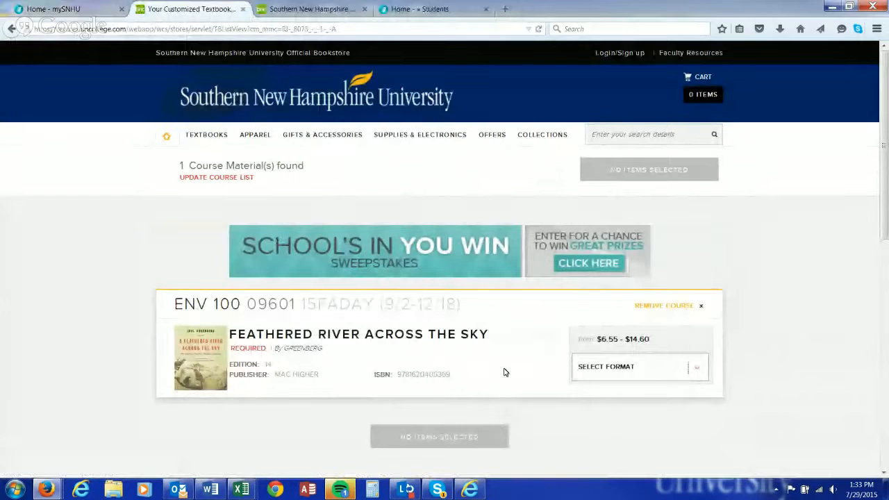
{"action": "mouse_move", "coordinate": [299, 340]}
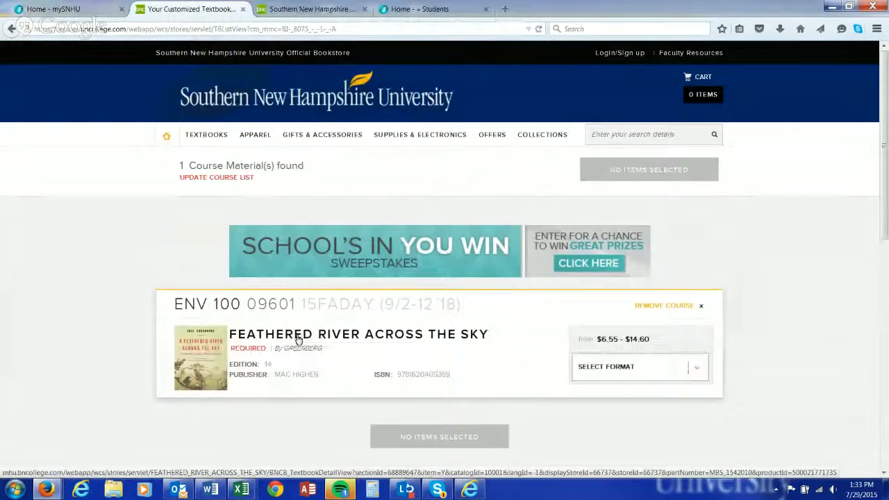
{"action": "left_click", "coordinate": [359, 333]}
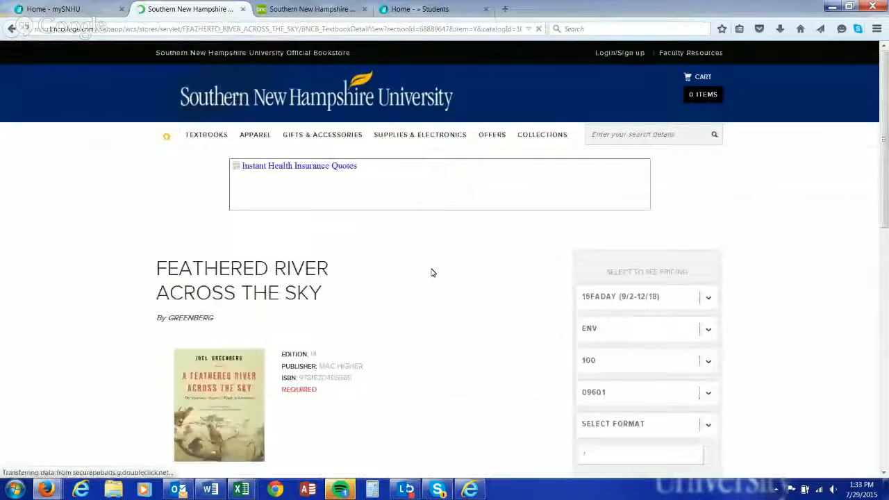
{"action": "scroll", "scroll_direction": "down", "scroll_amount": 3}
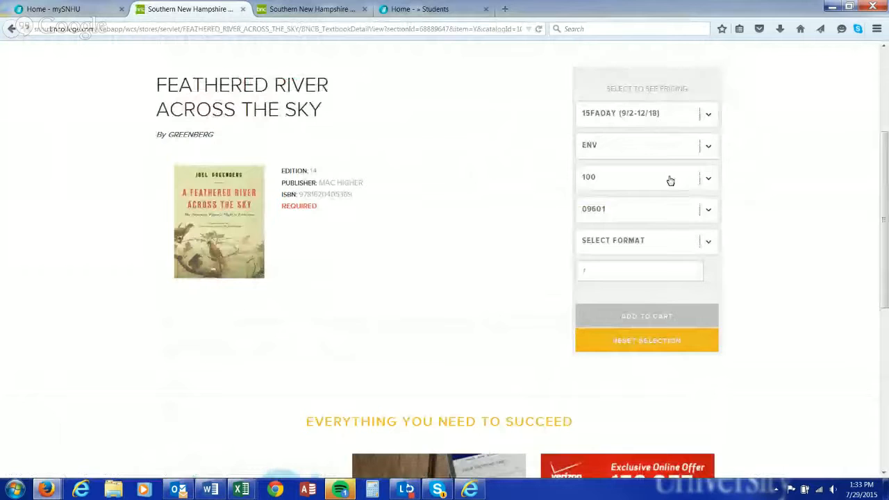
{"action": "left_click", "coordinate": [648, 240]}
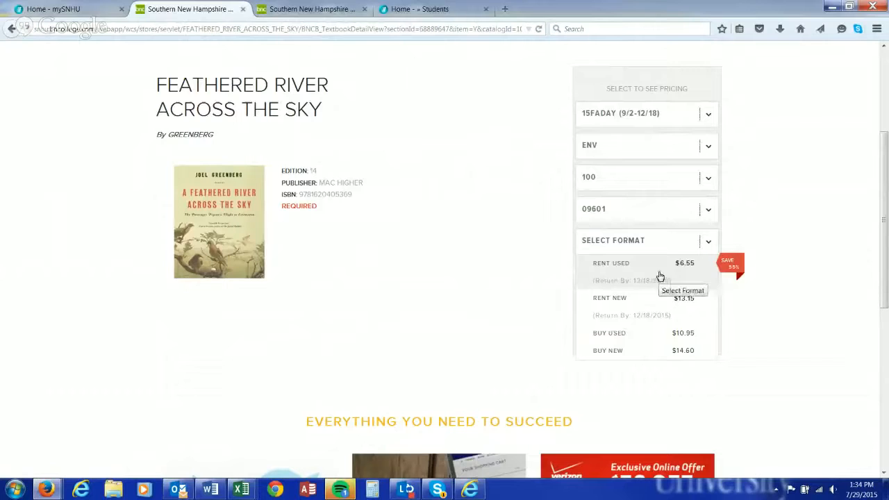
{"action": "mouse_move", "coordinate": [641, 306]}
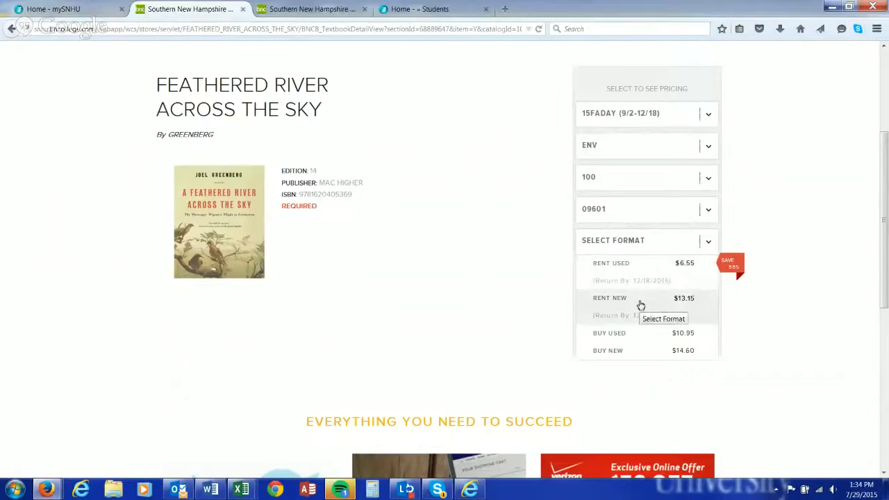
{"action": "mouse_move", "coordinate": [785, 325]}
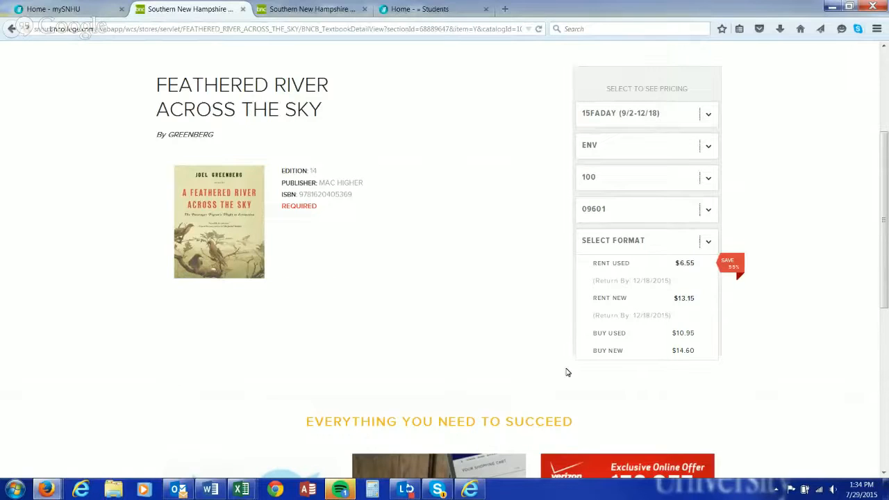
{"action": "left_click", "coordinate": [646, 240]}
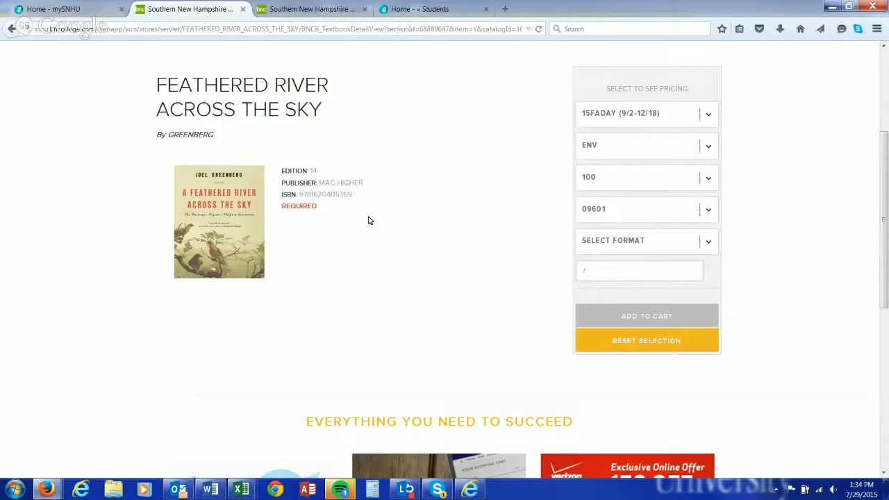
{"action": "double_click", "coordinate": [325, 195]}
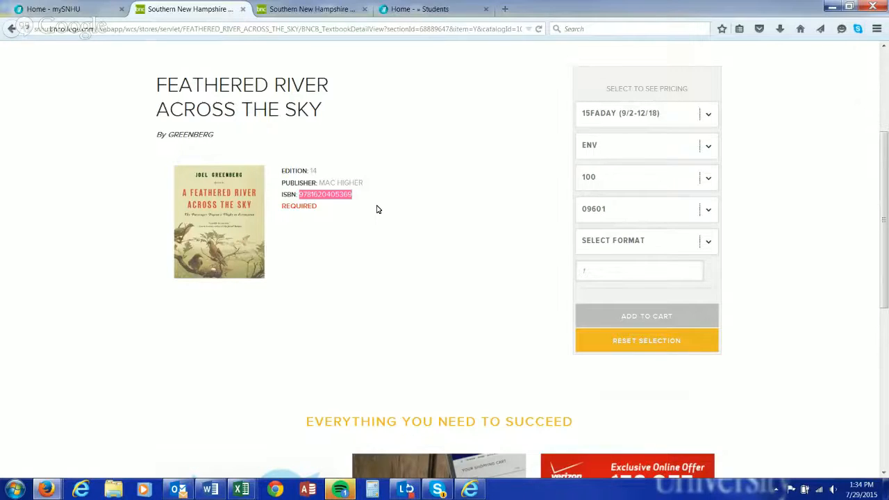
{"action": "mouse_move", "coordinate": [244, 227]}
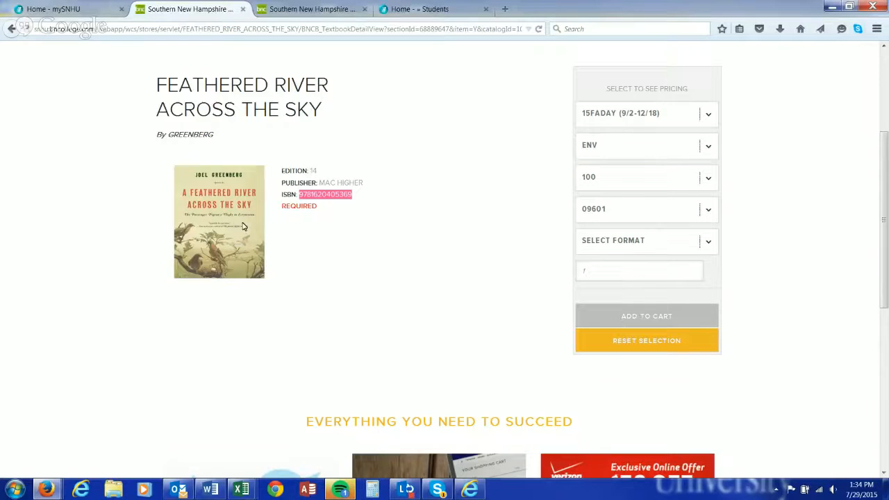
{"action": "mouse_move", "coordinate": [330, 252]}
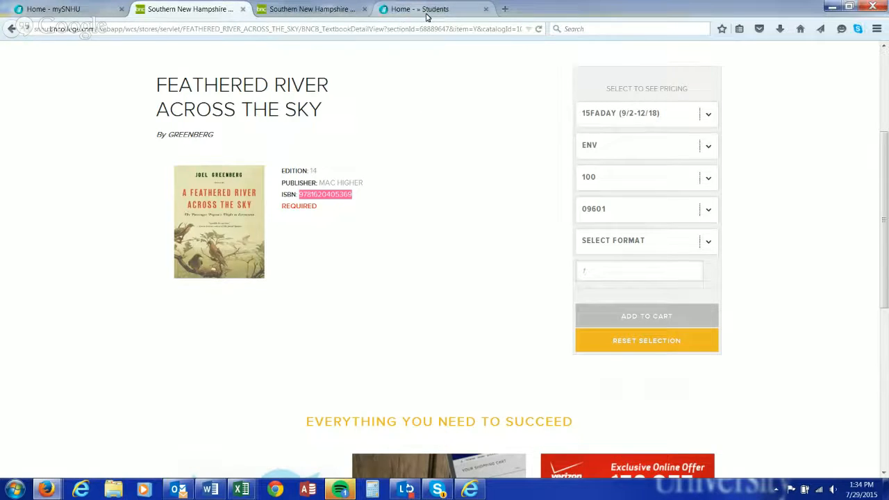
Back in mySNHU, reselect the schedule term as 15/16 Fall A Term.
{"action": "left_click", "coordinate": [433, 8]}
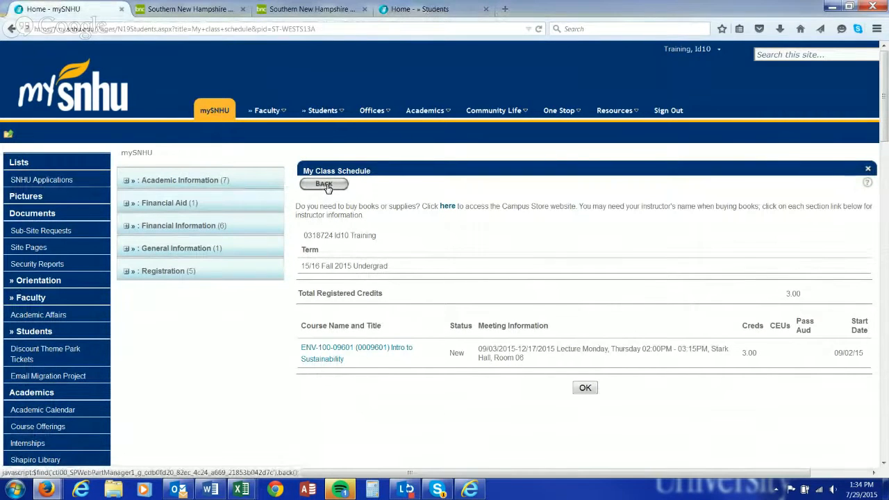
{"action": "left_click", "coordinate": [324, 184]}
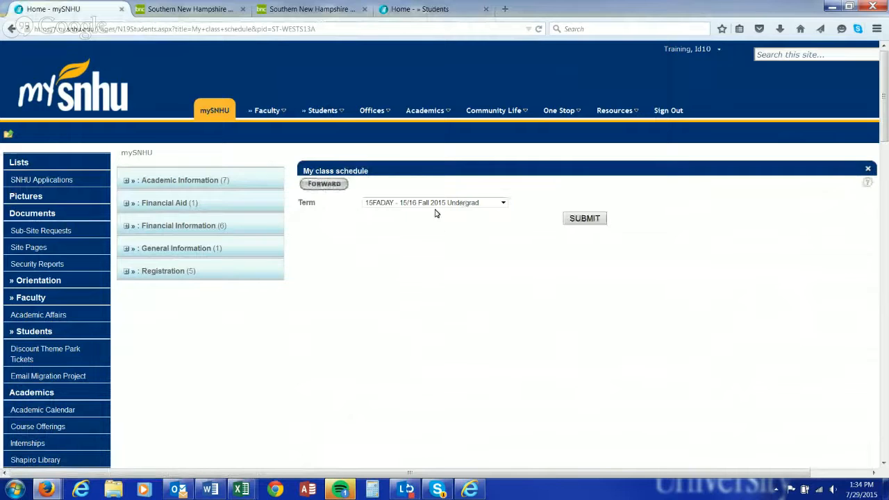
{"action": "left_click", "coordinate": [503, 203]}
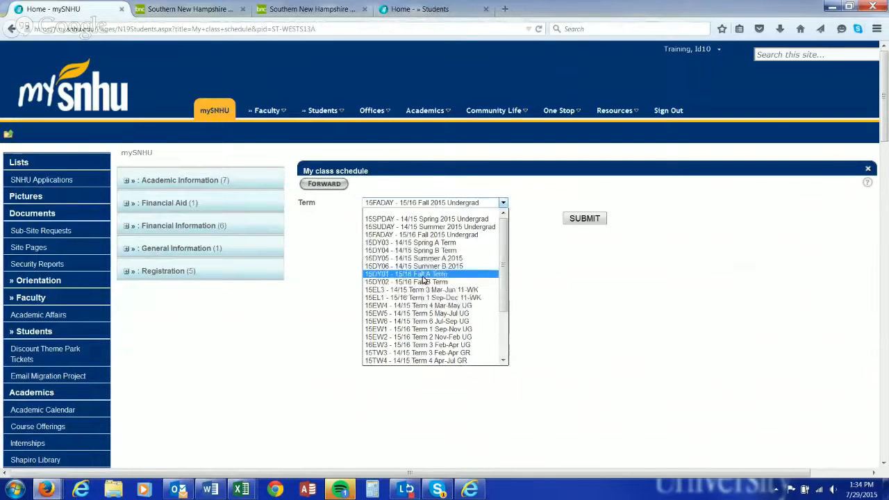
{"action": "left_click", "coordinate": [584, 218]}
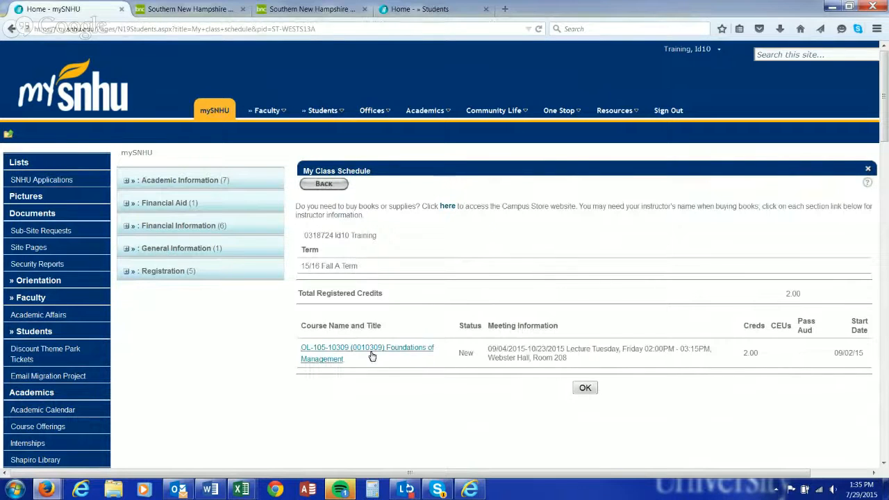
View the OL-105-10309 Foundations of Management section details down to the textbook link.
{"action": "left_click", "coordinate": [367, 353]}
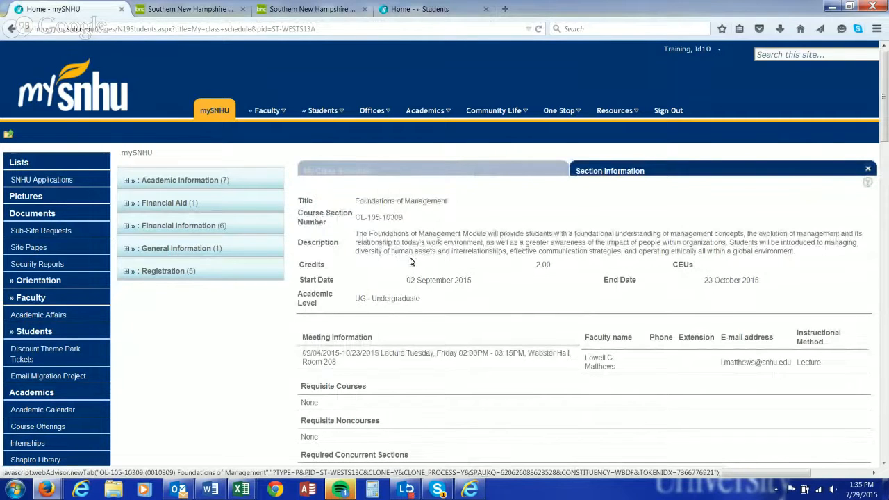
{"action": "mouse_move", "coordinate": [722, 292]}
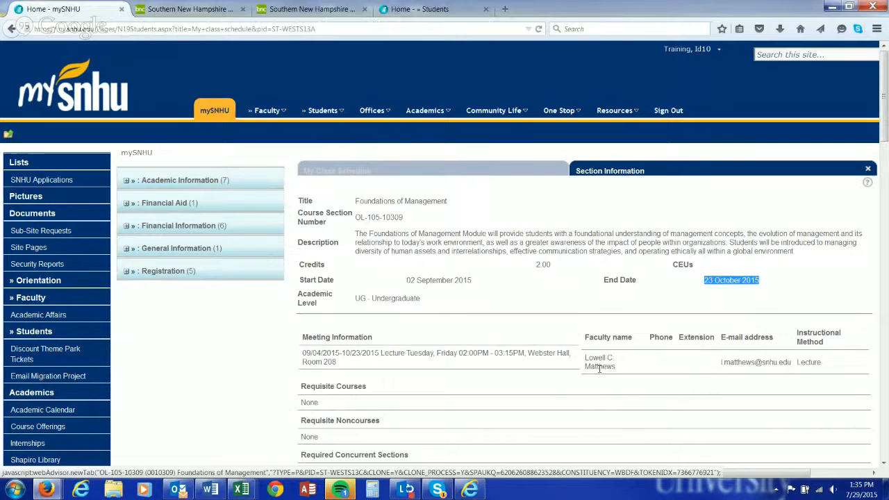
{"action": "scroll", "scroll_direction": "down", "scroll_amount": 3}
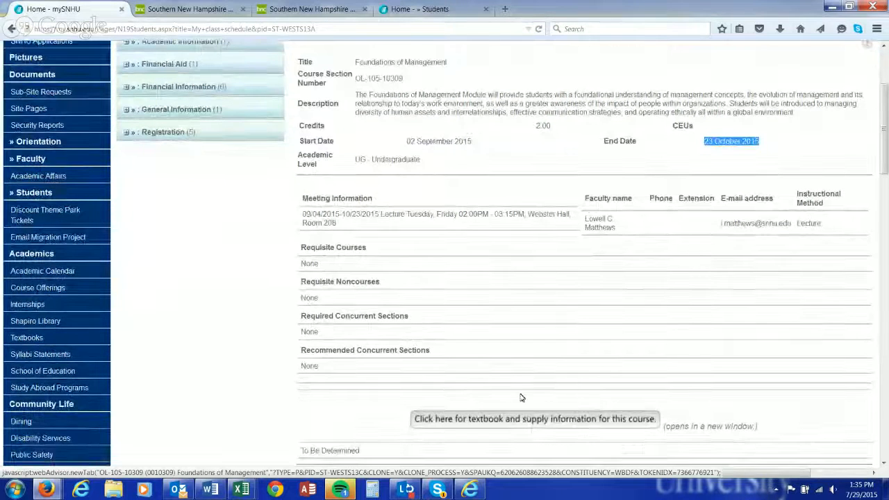
Follow the textbook link to the MBS Direct page warning 15DY01/OL-105 wasn't located.
{"action": "left_click", "coordinate": [534, 418]}
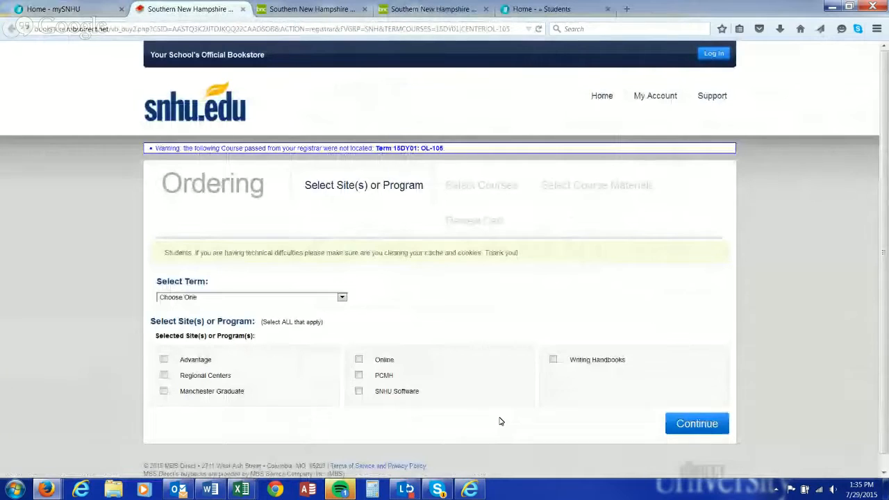
{"action": "mouse_move", "coordinate": [272, 312]}
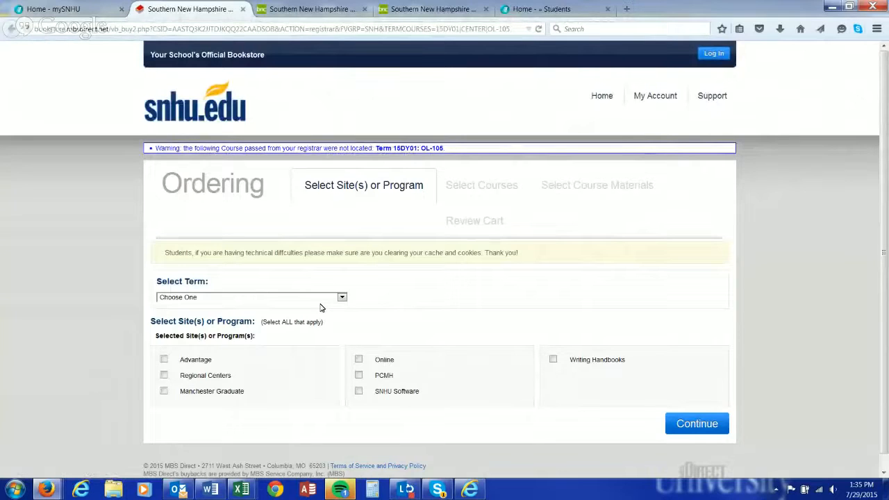
{"action": "mouse_move", "coordinate": [370, 98]}
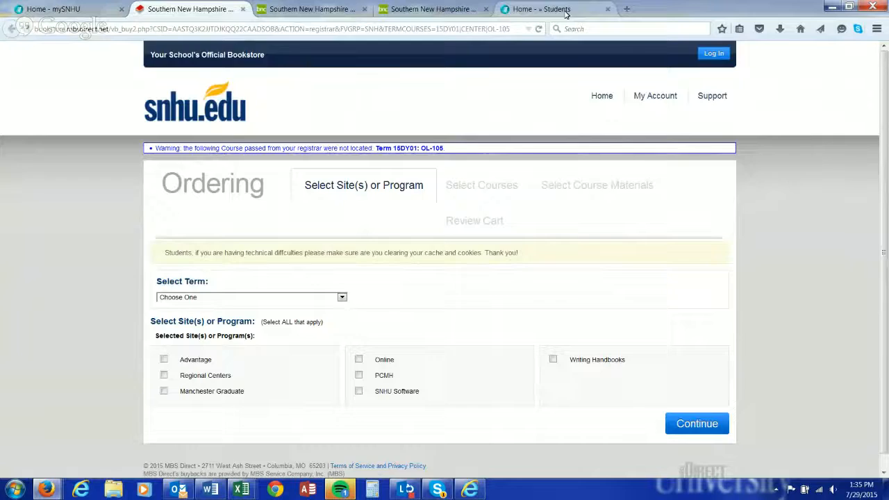
Reach the bookstore's Find Textbooks search via Campus Store, then return to the section details.
{"action": "left_click", "coordinate": [545, 8]}
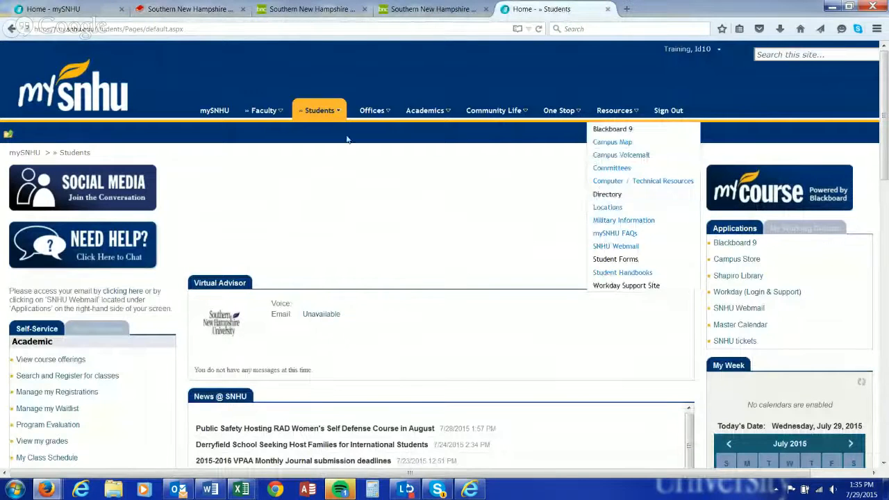
{"action": "mouse_move", "coordinate": [749, 275]}
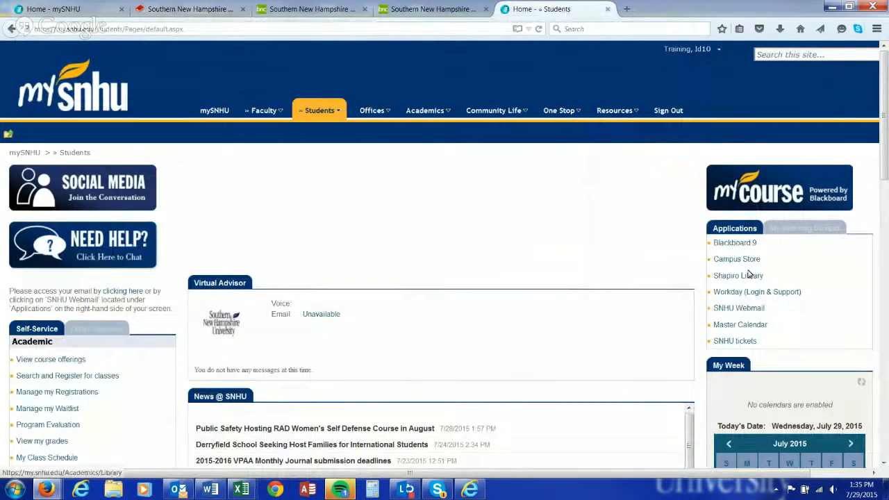
{"action": "left_click", "coordinate": [737, 258]}
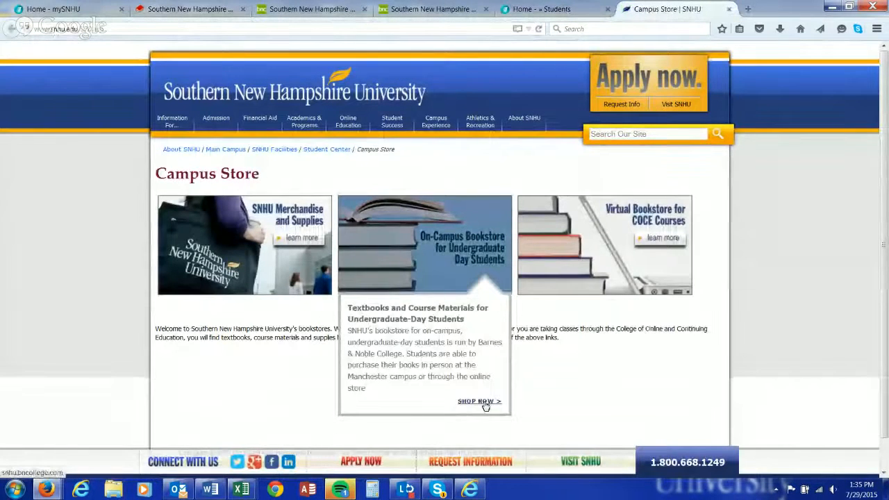
{"action": "left_click", "coordinate": [480, 402]}
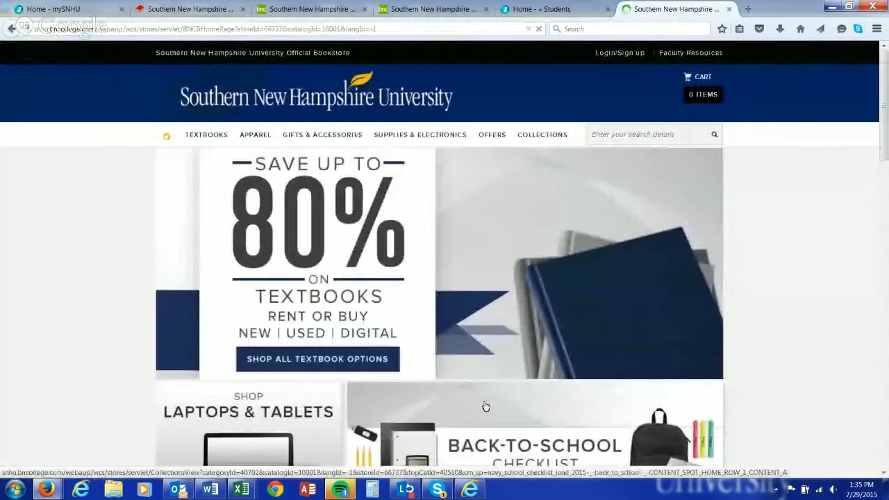
{"action": "left_click", "coordinate": [206, 134]}
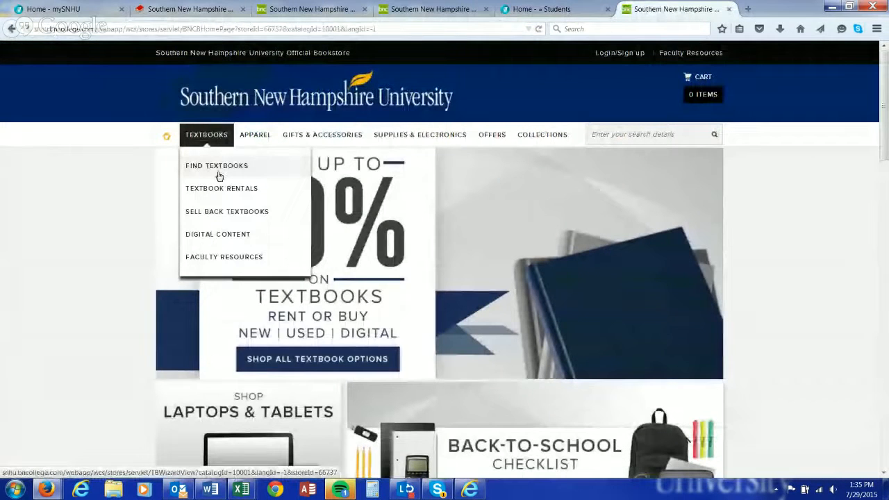
{"action": "left_click", "coordinate": [217, 166]}
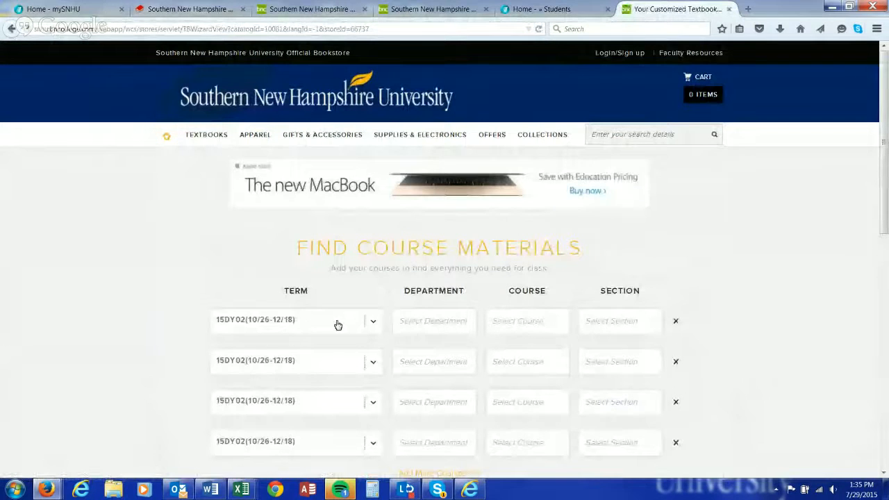
{"action": "left_click", "coordinate": [62, 8]}
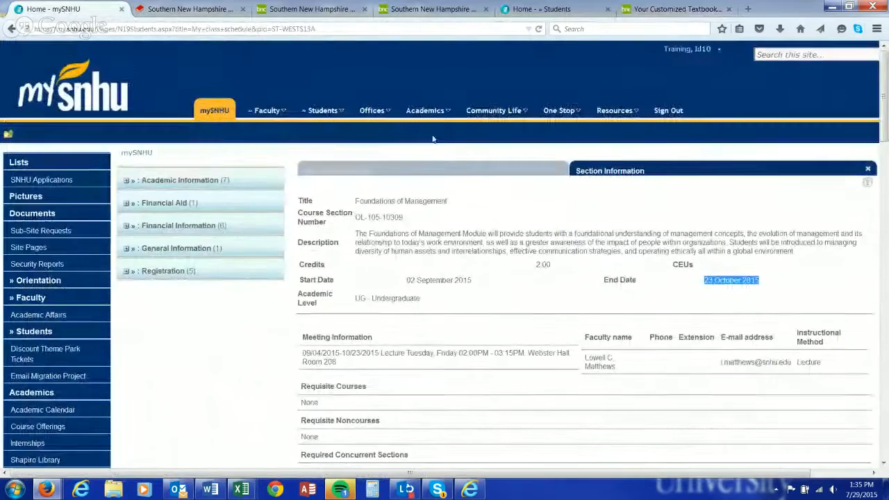
{"action": "scroll", "scroll_direction": "down", "scroll_amount": 3}
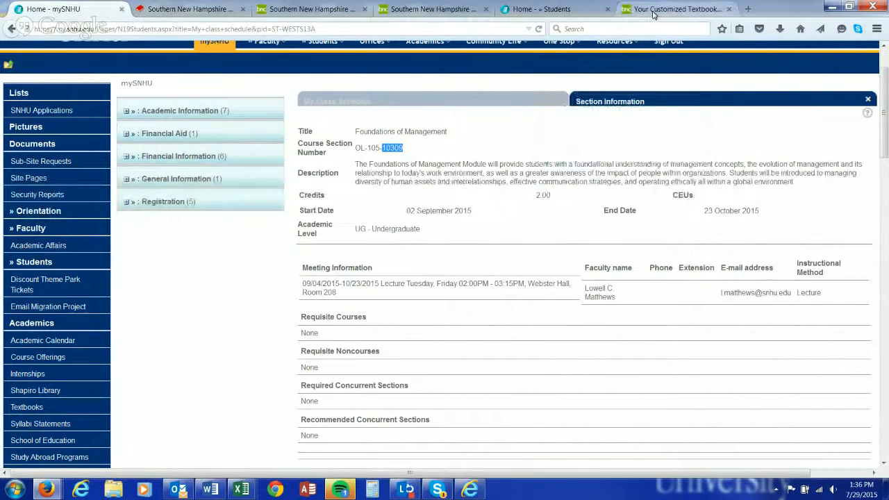
Search materials for term 15DY01, department OL, course 105, section 10309.
{"action": "left_click", "coordinate": [674, 9]}
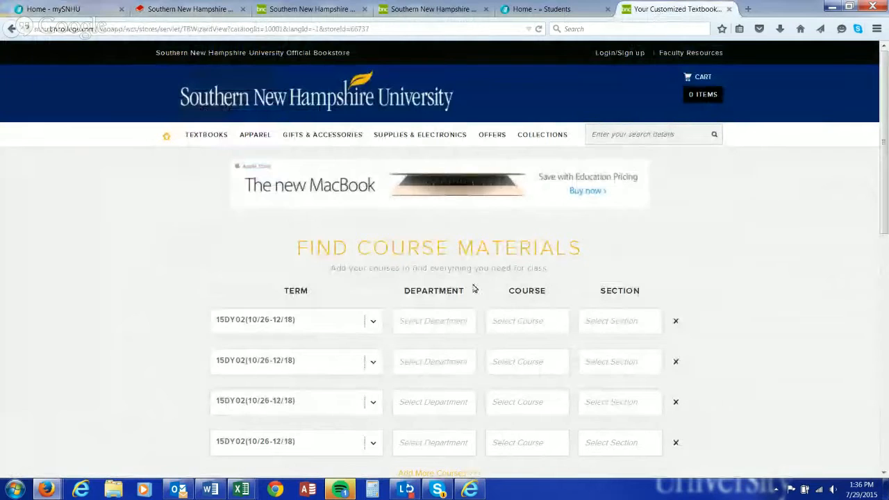
{"action": "left_click", "coordinate": [372, 319]}
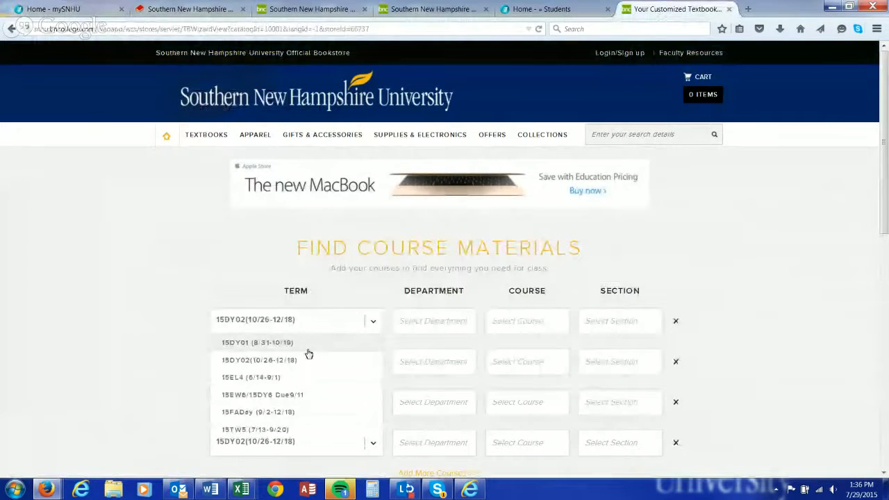
{"action": "left_click", "coordinate": [258, 342]}
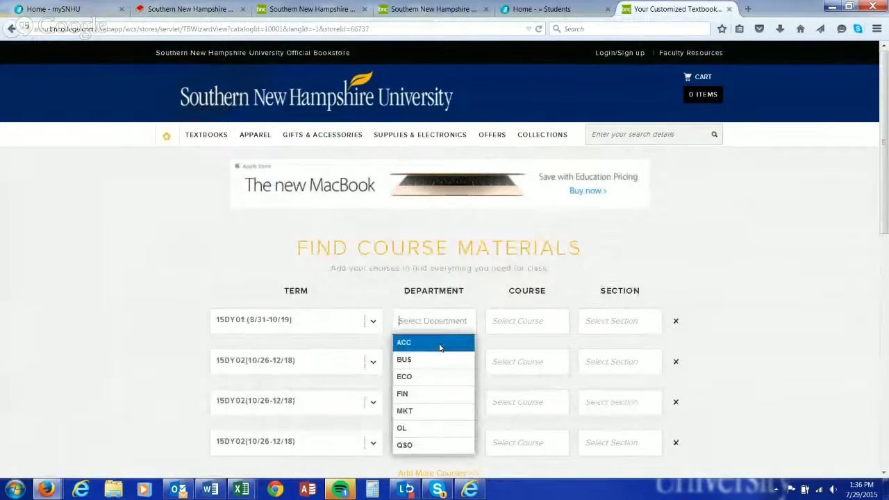
{"action": "left_click", "coordinate": [402, 428]}
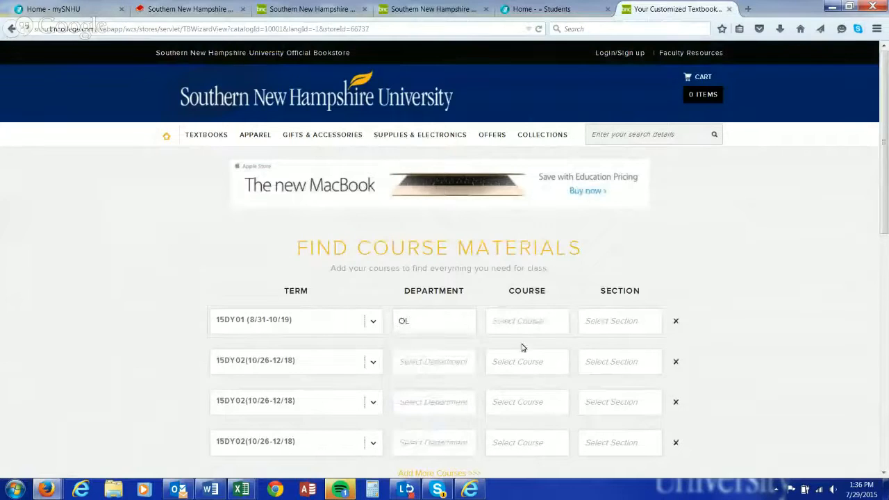
{"action": "type", "text": "105"}
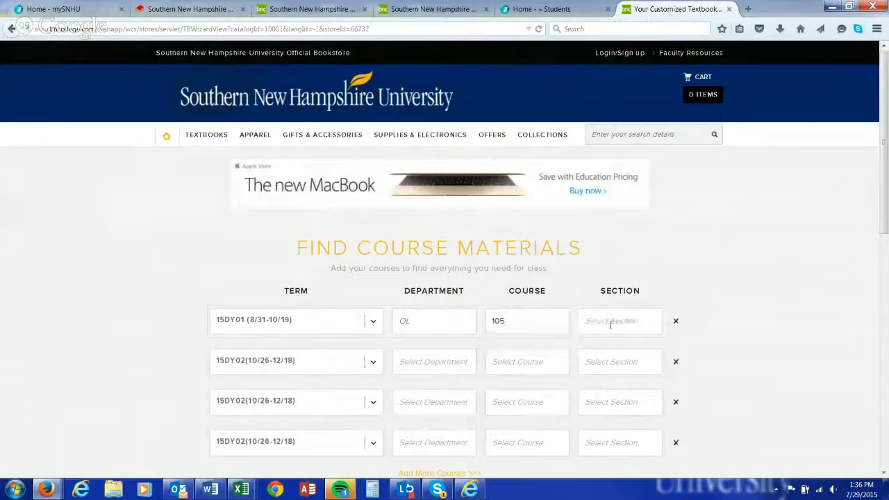
{"action": "left_click", "coordinate": [620, 320]}
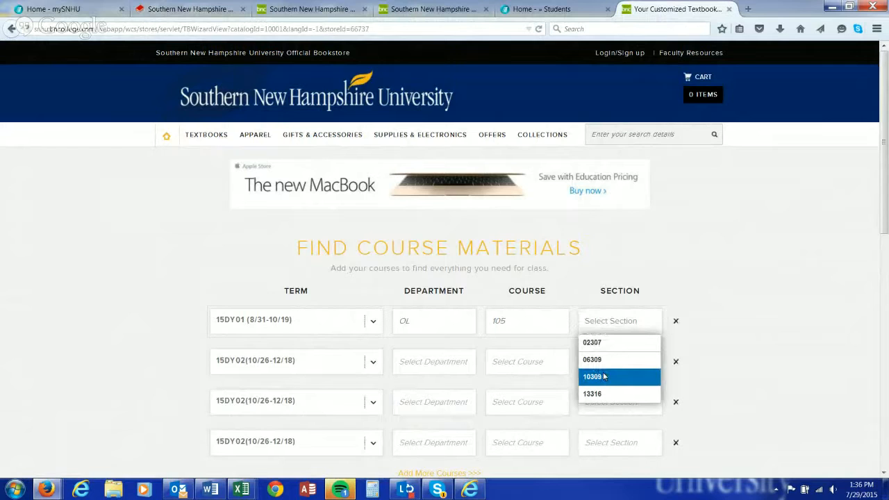
{"action": "left_click", "coordinate": [591, 376]}
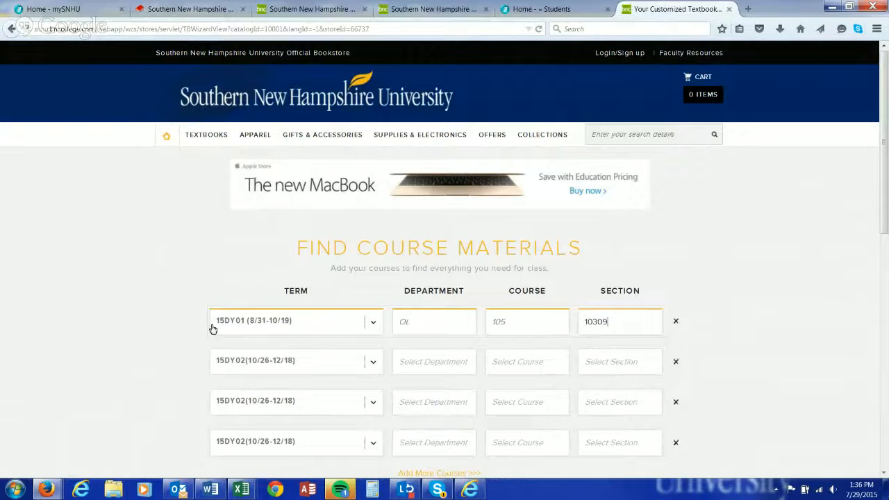
{"action": "scroll", "scroll_direction": "down", "scroll_amount": 3}
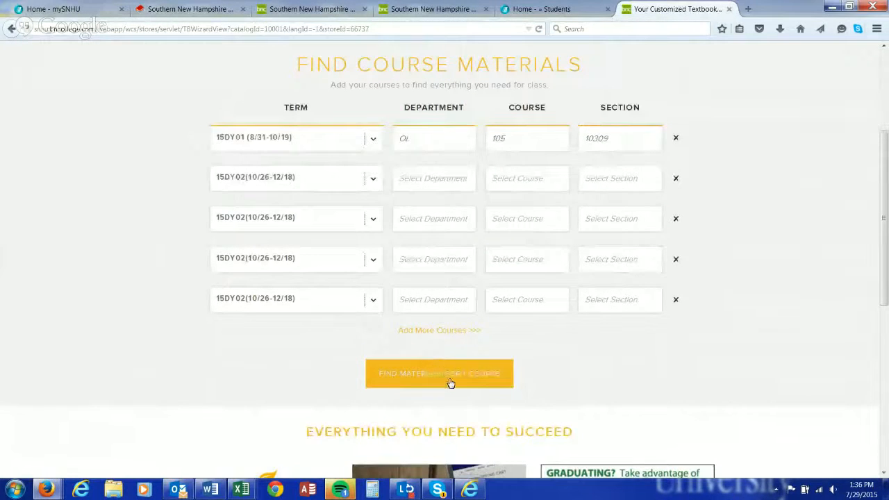
{"action": "left_click", "coordinate": [439, 372]}
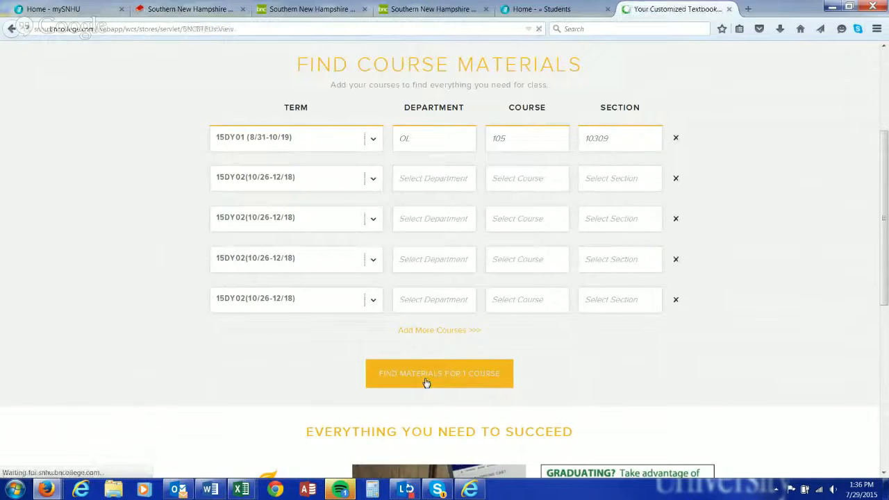
Submit the search, getting results with OL 105 10309 materials selection pending.
{"action": "left_click", "coordinate": [439, 373]}
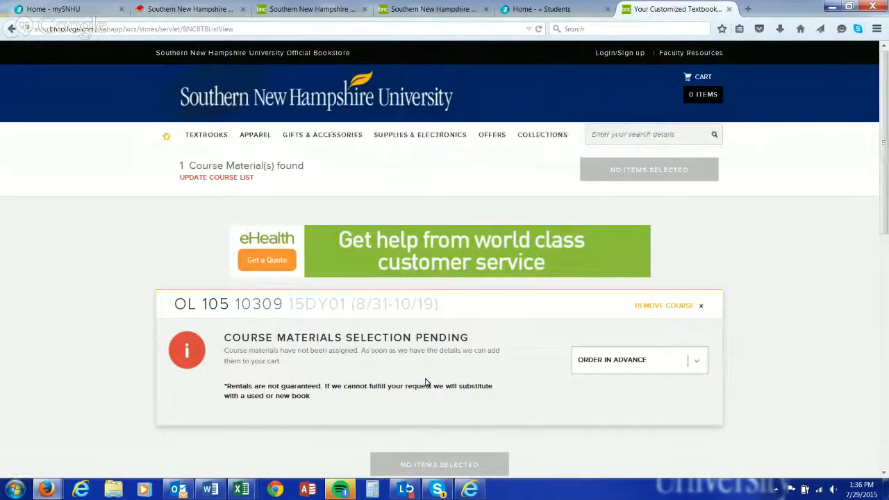
{"action": "mouse_move", "coordinate": [257, 156]}
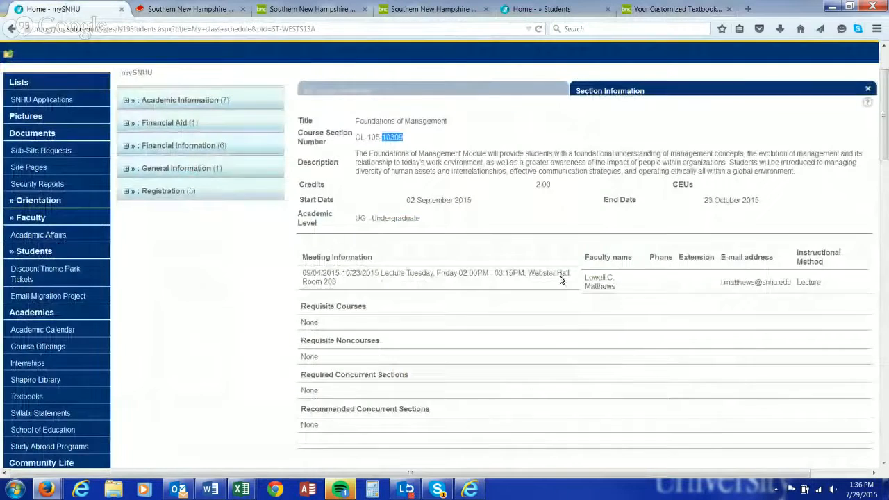
{"action": "scroll", "scroll_direction": "down", "scroll_amount": 3}
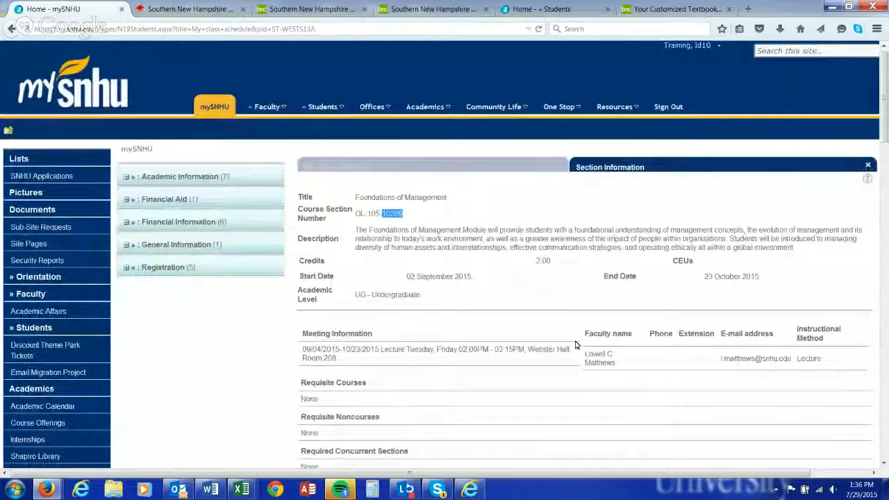
{"action": "scroll", "scroll_direction": "down", "scroll_amount": 3}
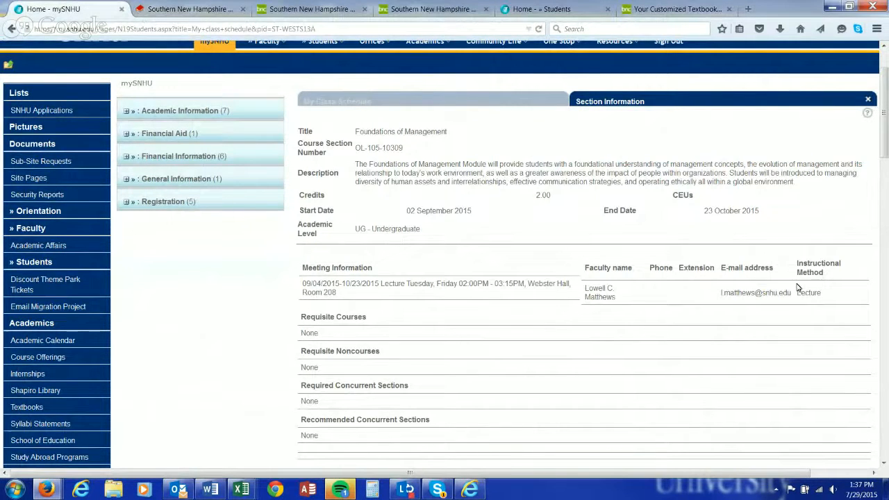
{"action": "mouse_move", "coordinate": [792, 288]}
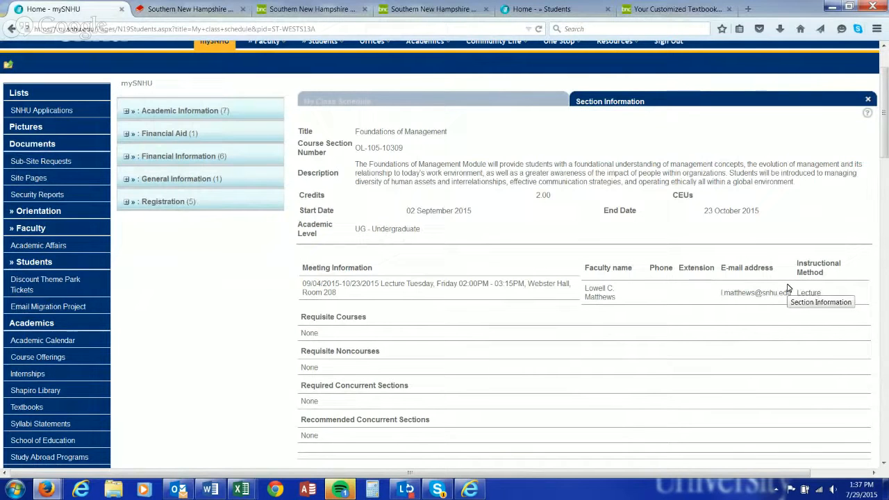
{"action": "mouse_move", "coordinate": [767, 281]}
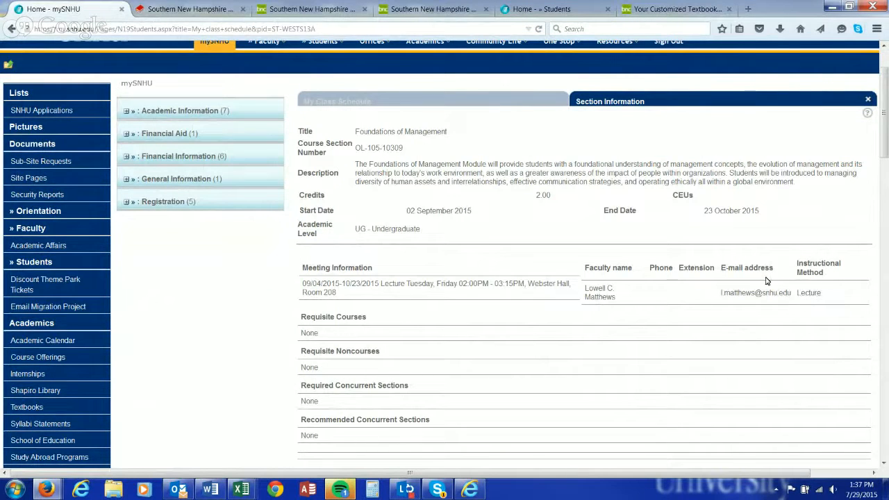